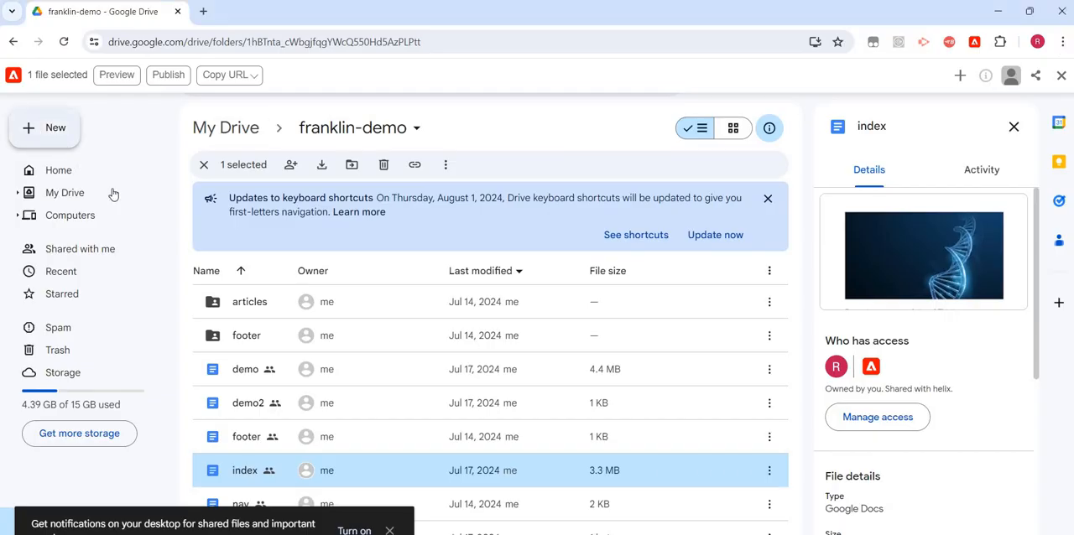
Create a blank Google Doc in franklin-demo, shared with the same people as the folder
{"action": "left_click", "coordinate": [45, 127]}
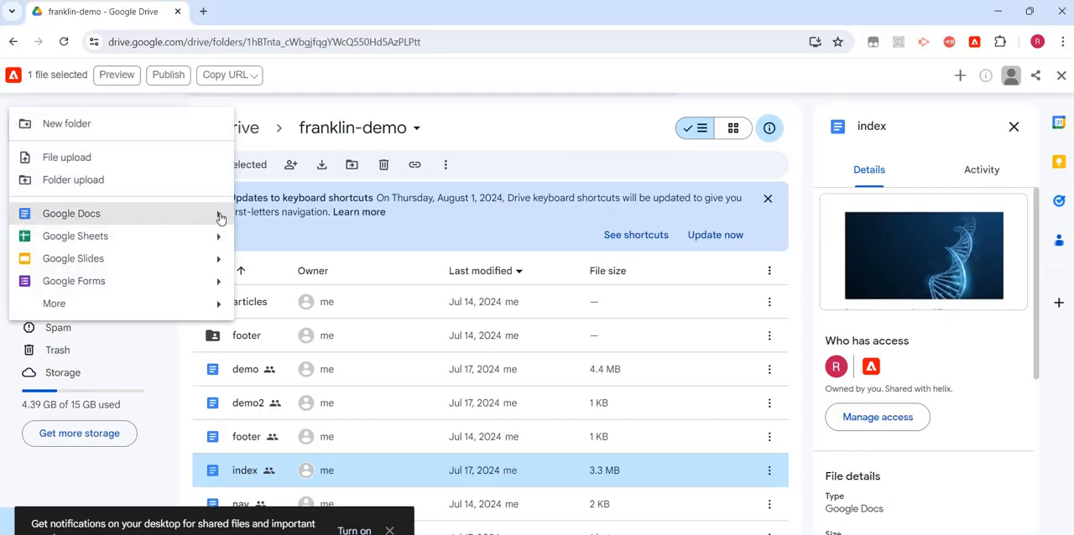
{"action": "left_click", "coordinate": [71, 213]}
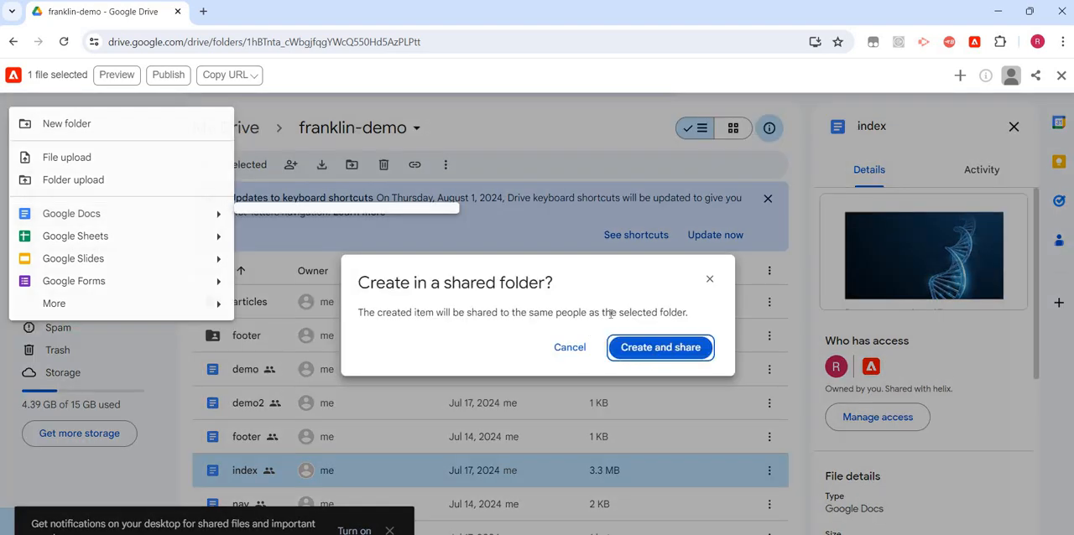
{"action": "left_click", "coordinate": [659, 347]}
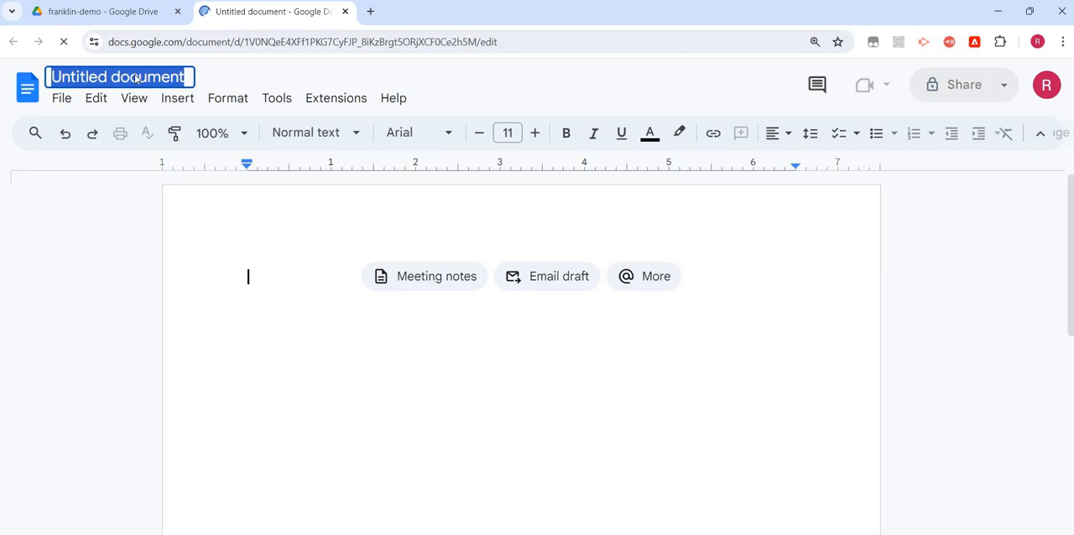
Title the untitled document 'apidemo'
{"action": "type", "text": "apidemo"}
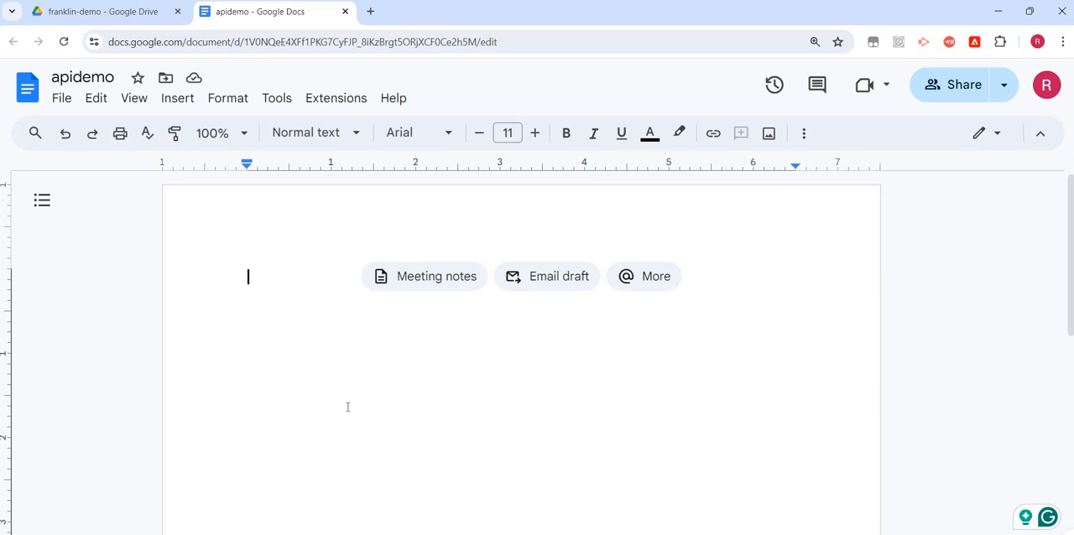
{"action": "mouse_move", "coordinate": [193, 141]}
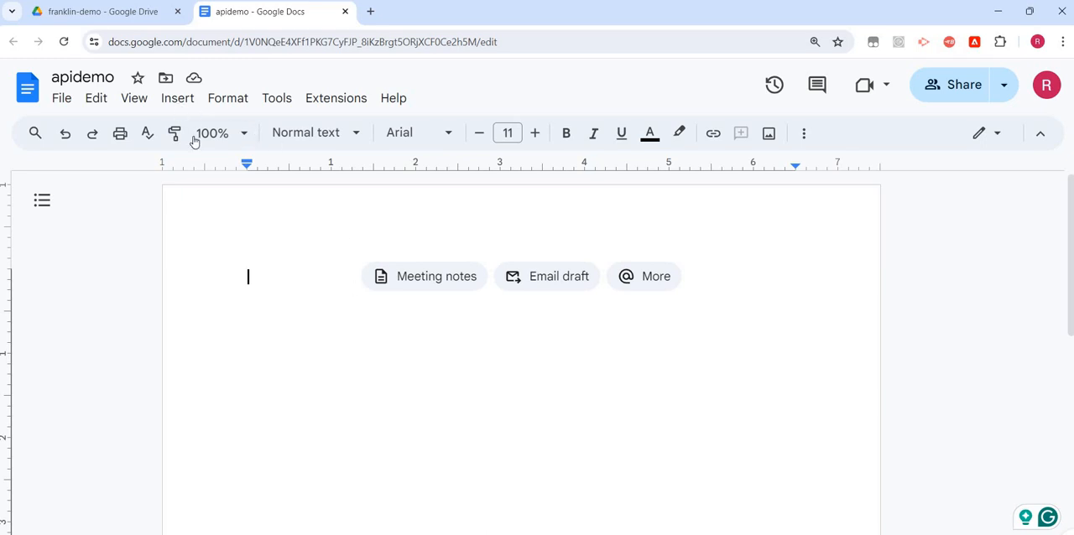
Insert a one-column, two-row table and type 'Myapidemo' in its top cell
{"action": "left_click", "coordinate": [177, 97]}
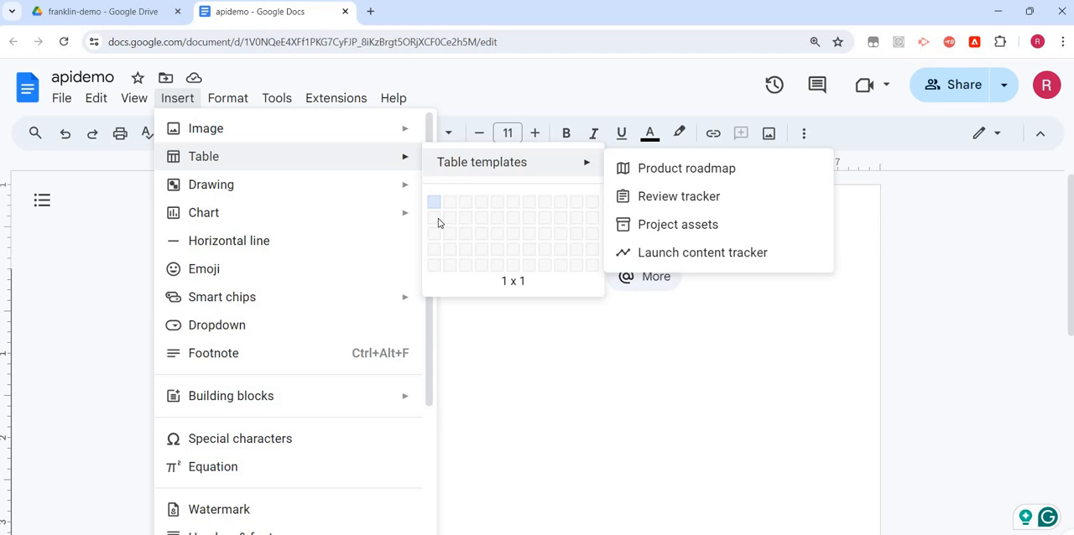
{"action": "mouse_move", "coordinate": [436, 218]}
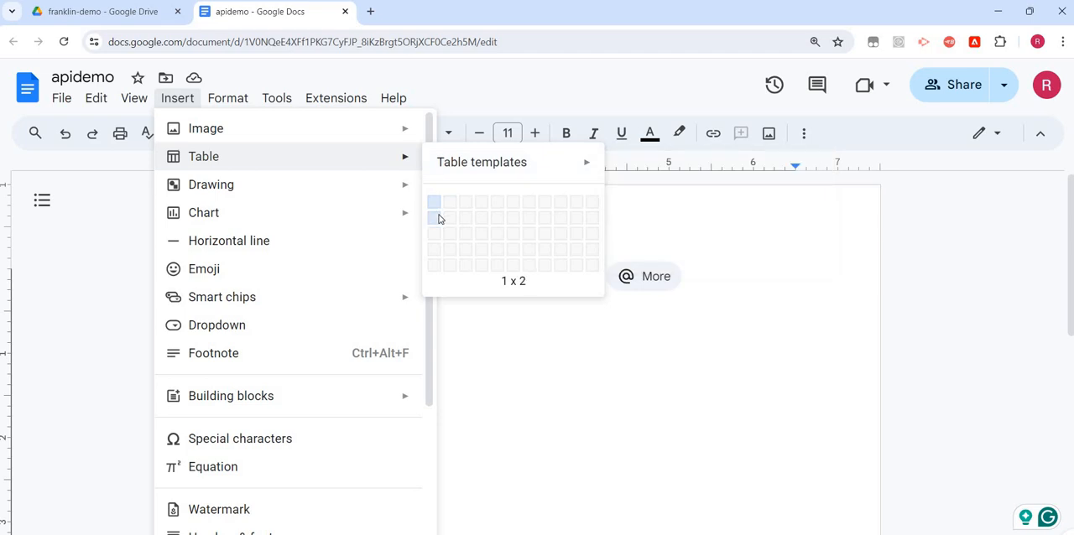
{"action": "left_click", "coordinate": [435, 219]}
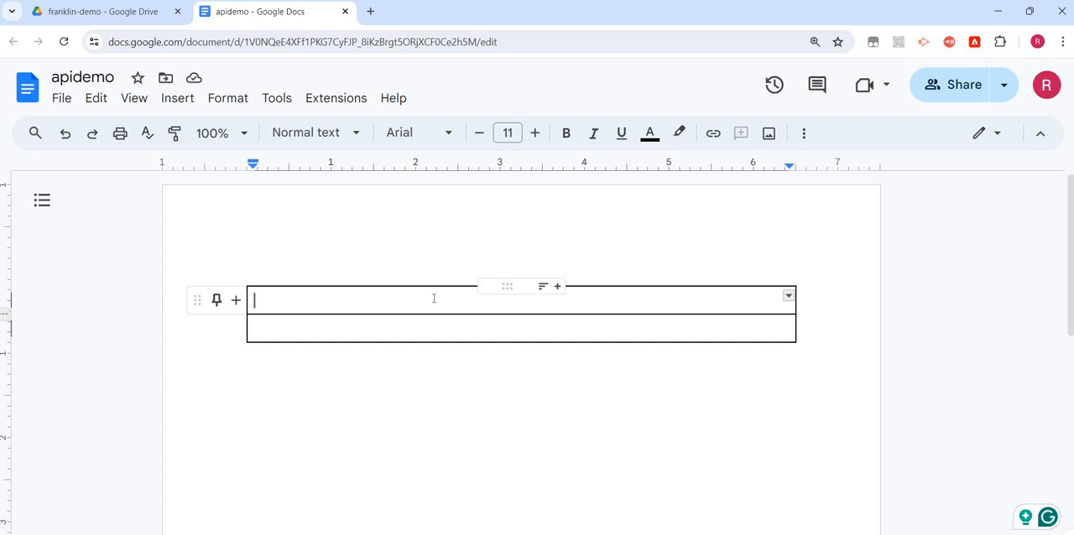
{"action": "type", "text": "My"}
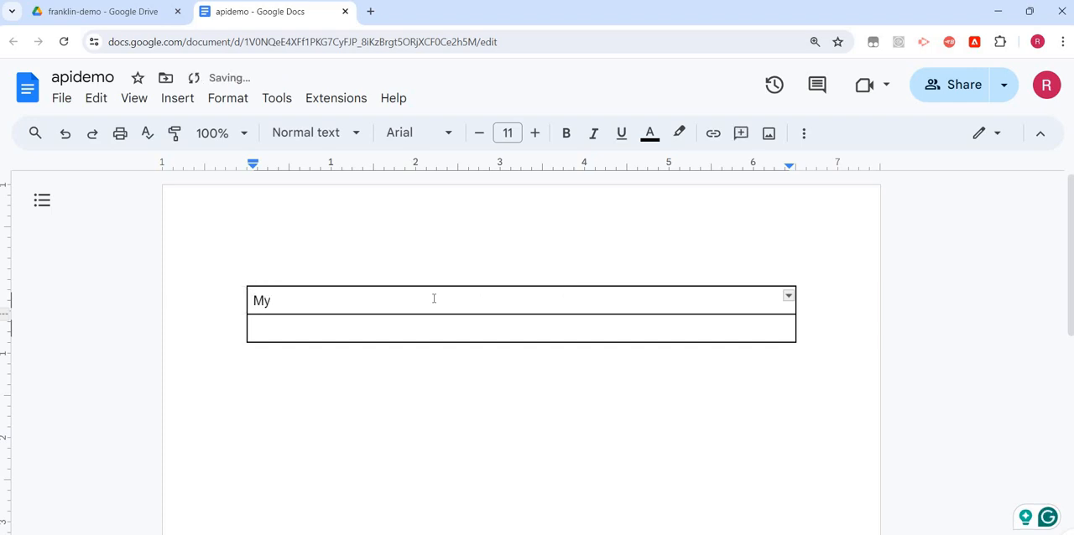
{"action": "type", "text": "apide"}
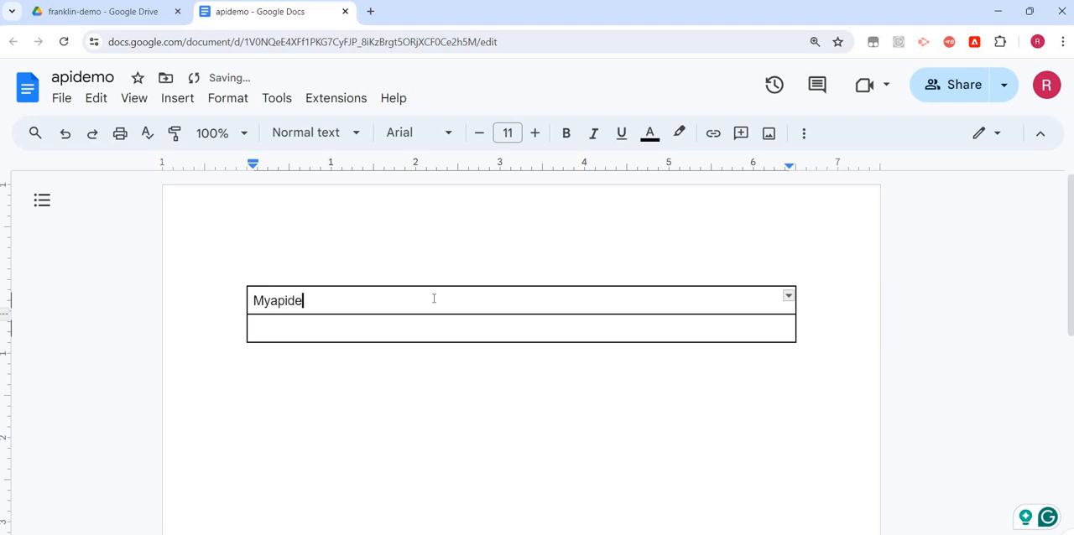
{"action": "type", "text": "mo"}
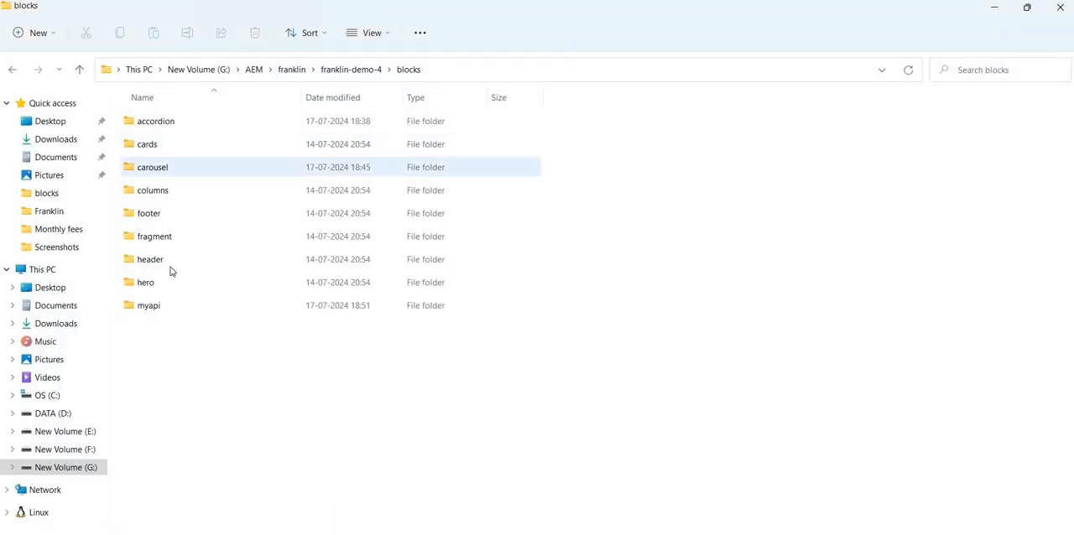
Duplicate the myapi block folder, name the copy 'myapidemo', and open it
{"action": "left_click", "coordinate": [149, 305]}
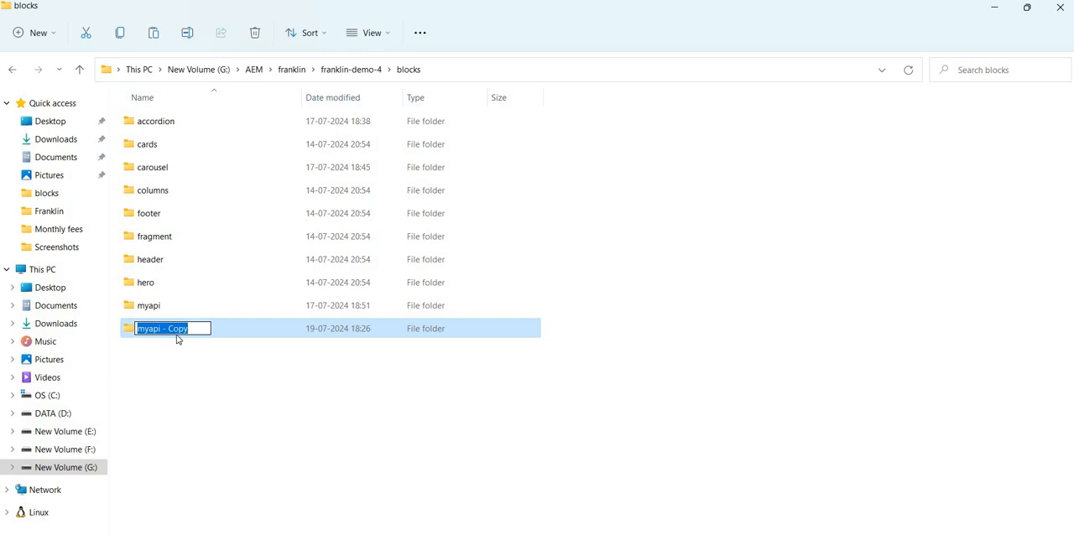
{"action": "type", "text": "myapidem"}
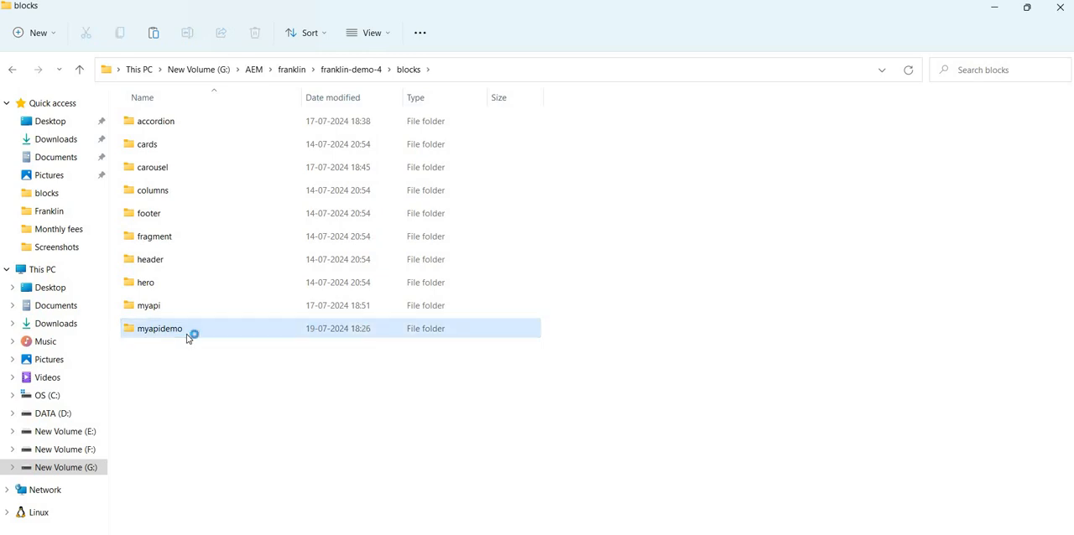
{"action": "double_click", "coordinate": [158, 328]}
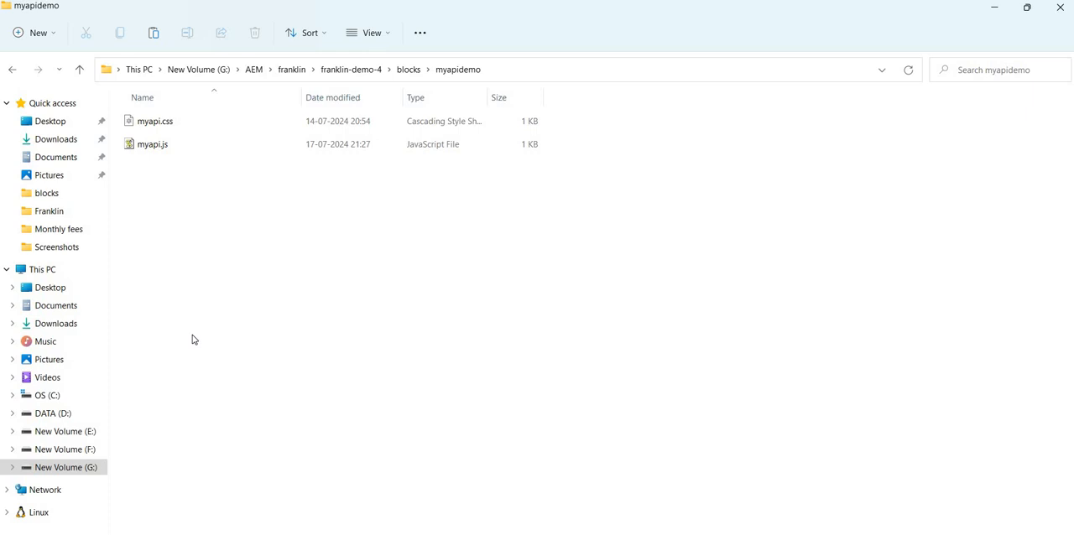
{"action": "mouse_move", "coordinate": [225, 278]}
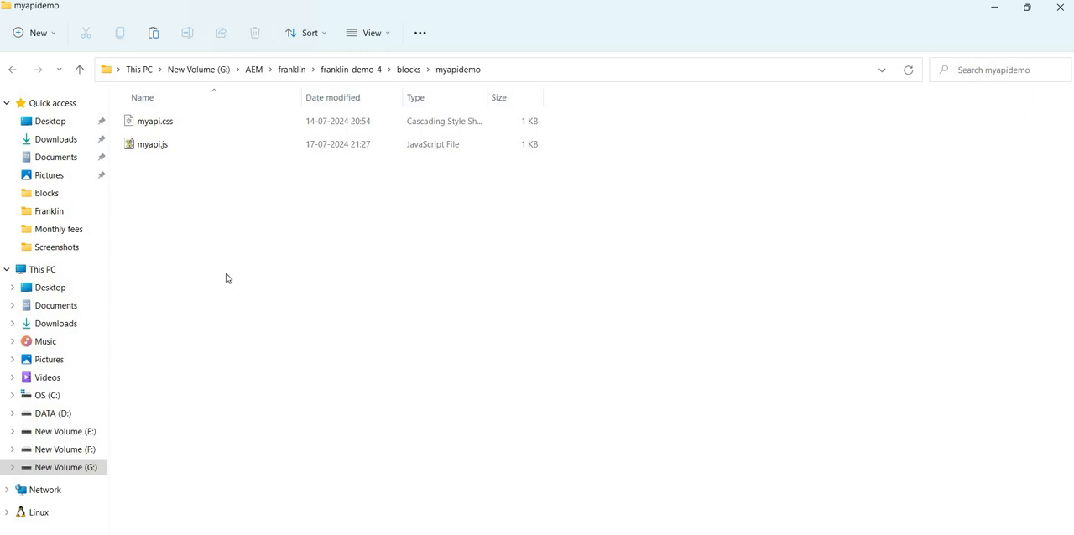
Rename myapi.css and myapi.js to myapidemo.css and myapidemo.js
{"action": "left_click", "coordinate": [154, 121]}
{"action": "type", "text": "demo"}
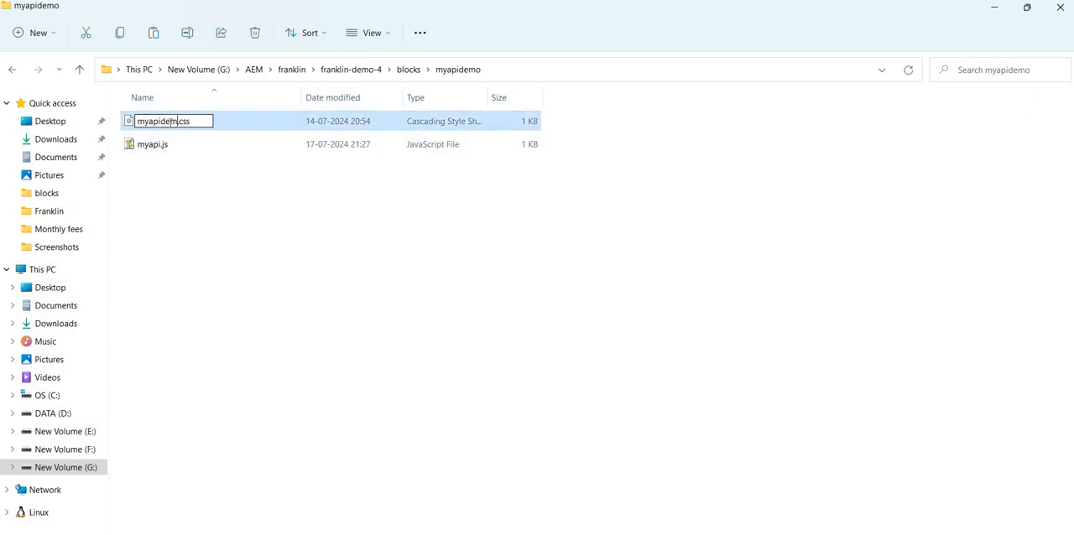
{"action": "key", "text": "Enter"}
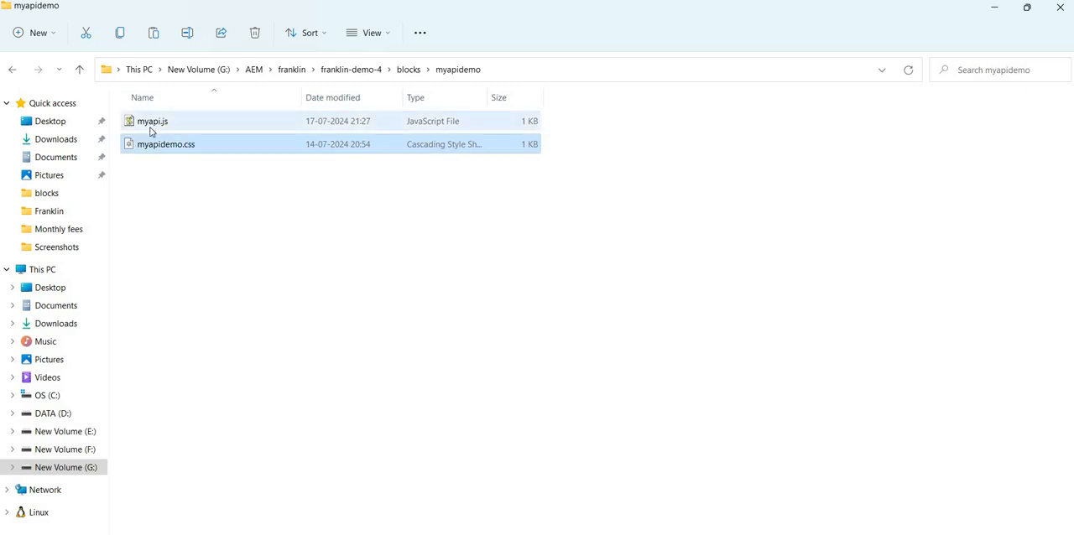
{"action": "left_click", "coordinate": [153, 121]}
{"action": "type", "text": "demo"}
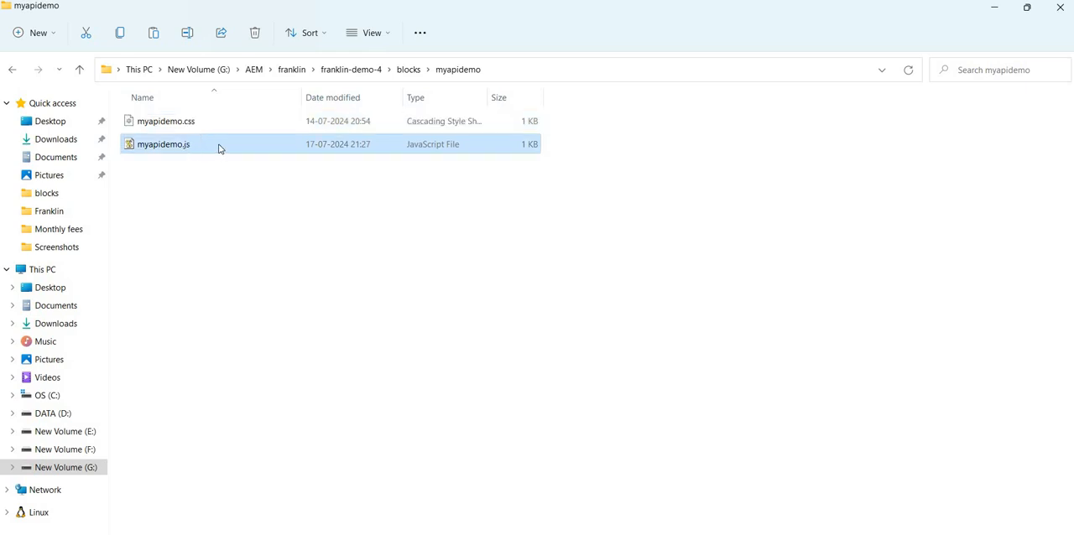
{"action": "key", "text": "F2"}
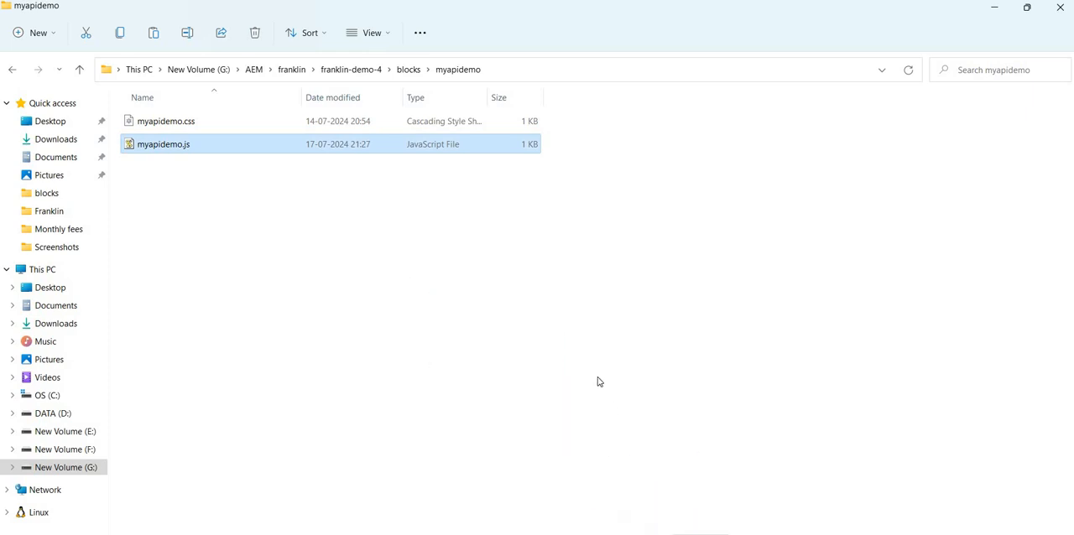
{"action": "key", "text": "Win+Tab"}
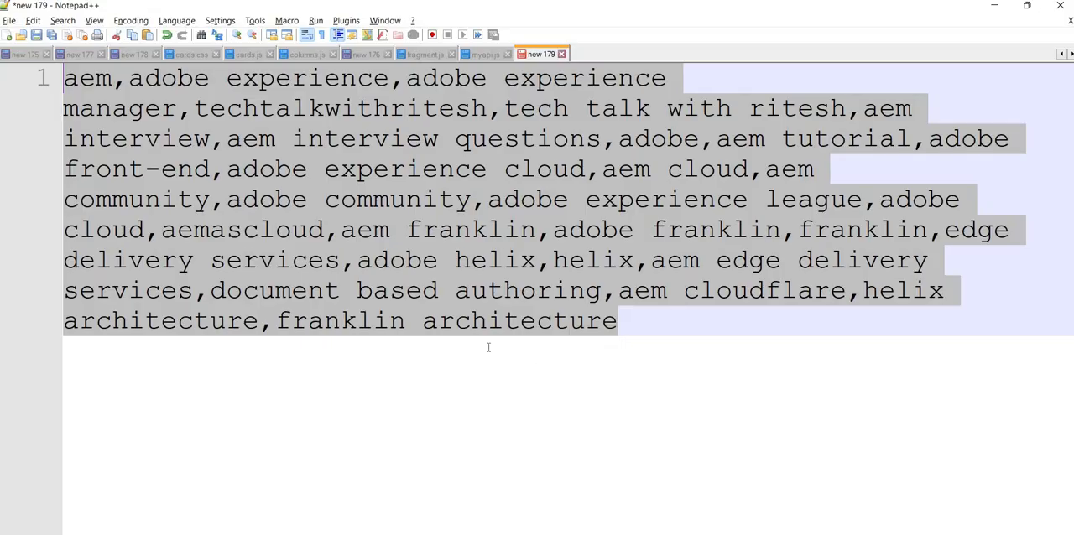
{"action": "left_click", "coordinate": [604, 54]}
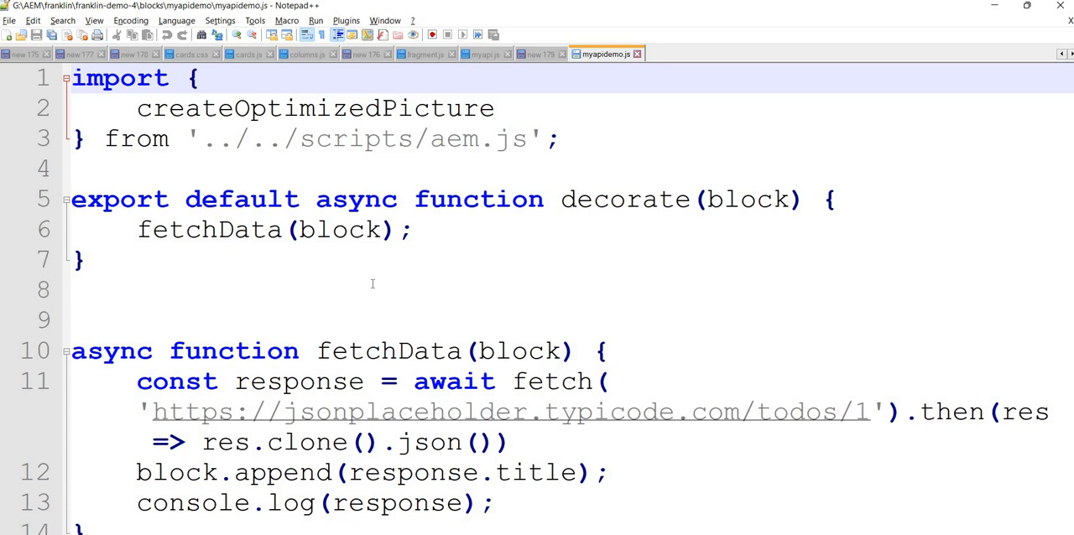
{"action": "mouse_move", "coordinate": [865, 432]}
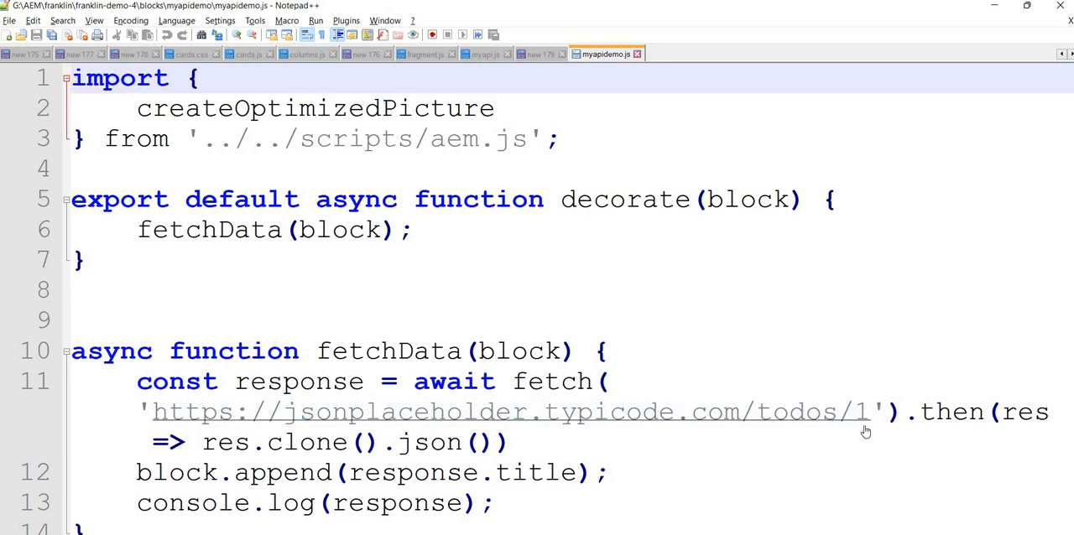
{"action": "mouse_move", "coordinate": [713, 417]}
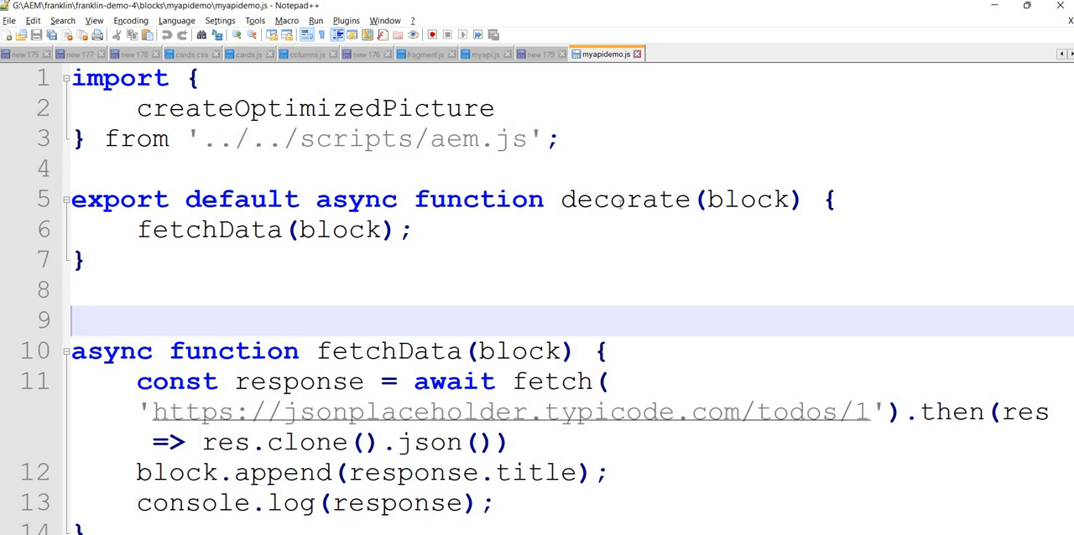
{"action": "mouse_move", "coordinate": [629, 200]}
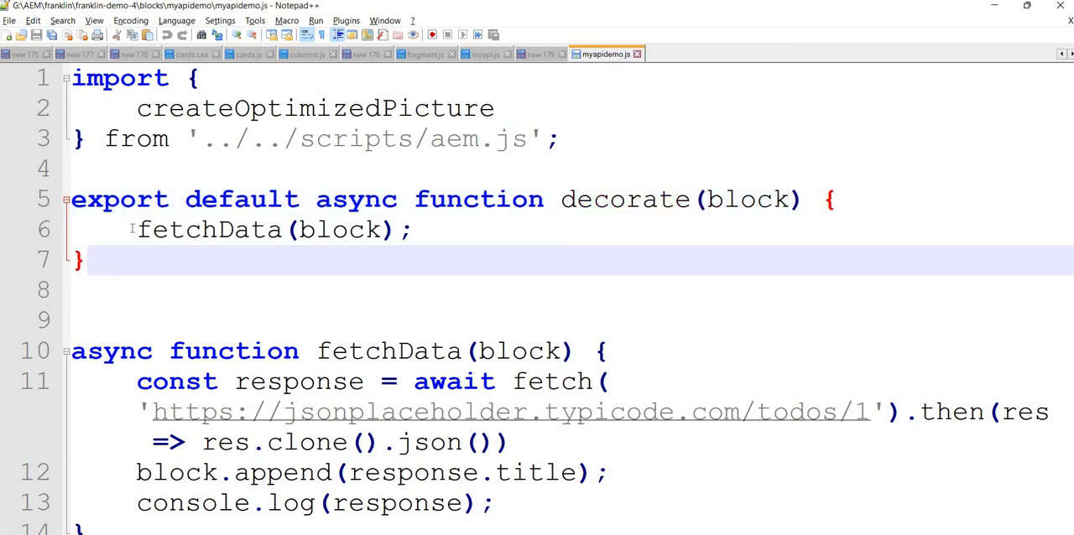
{"action": "double_click", "coordinate": [208, 229]}
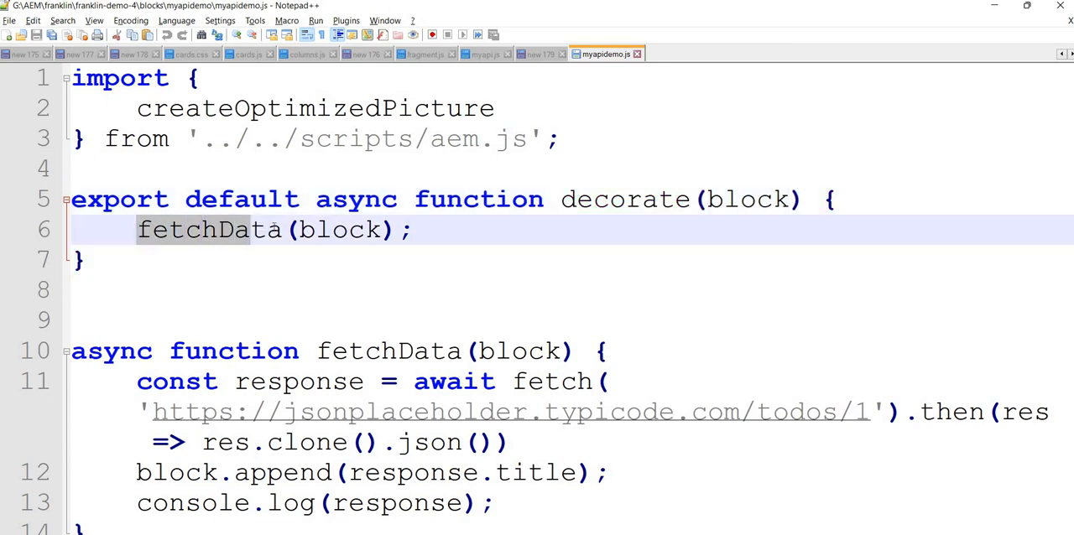
{"action": "double_click", "coordinate": [210, 229]}
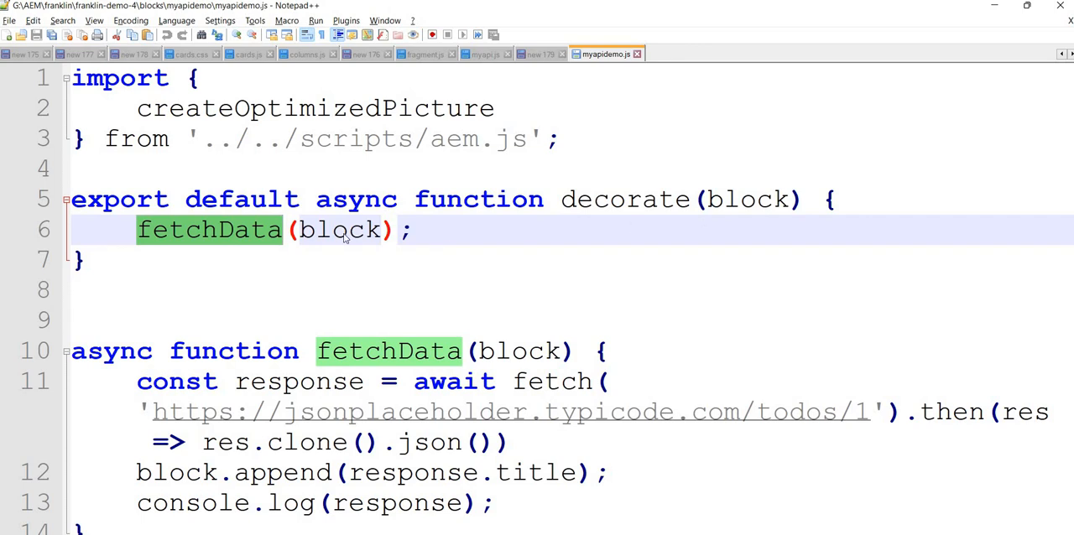
{"action": "double_click", "coordinate": [339, 230]}
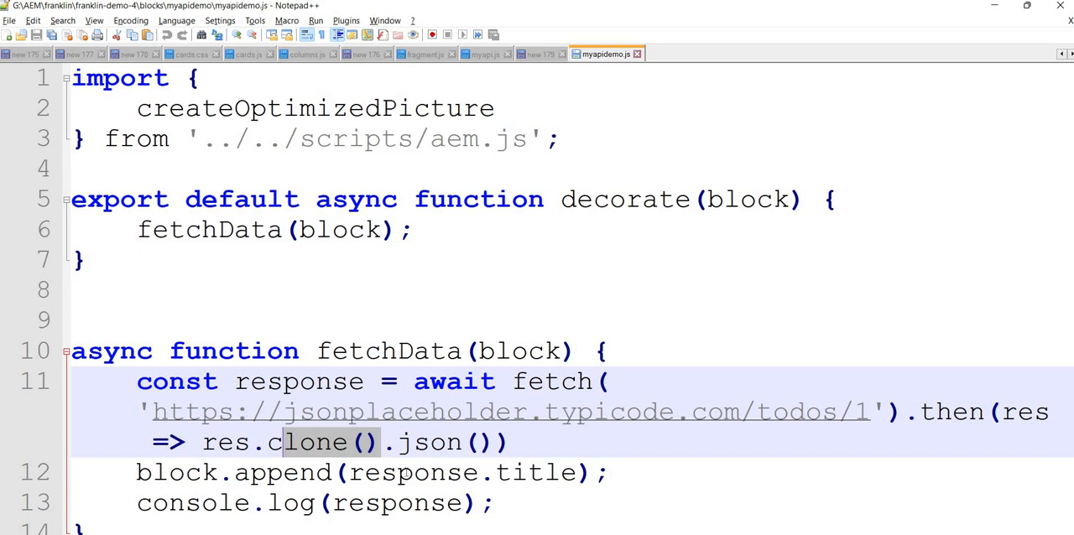
{"action": "mouse_move", "coordinate": [438, 500]}
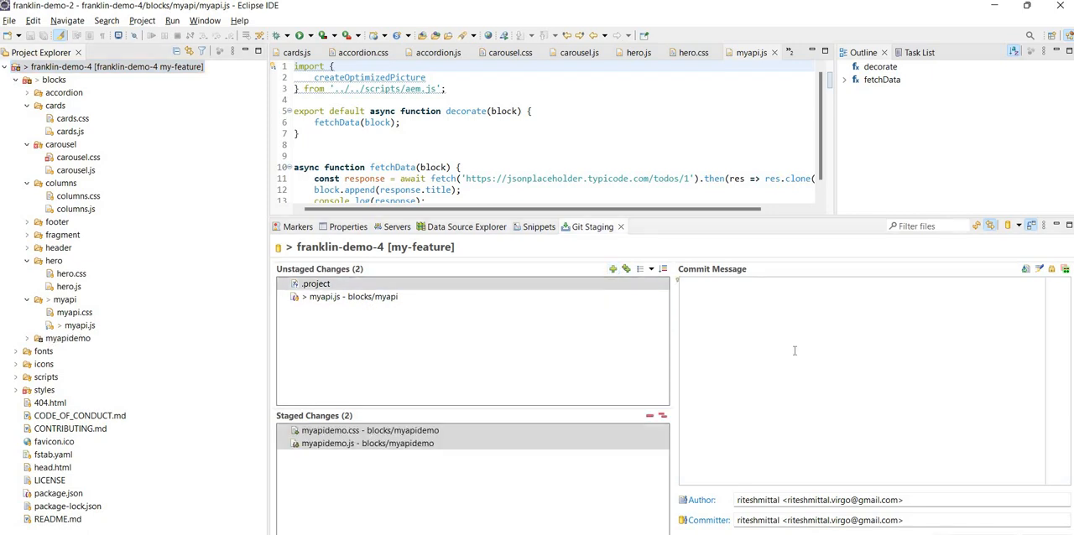
Commit and push the myapidemo files as 'commit the changes', then return to apidemo
{"action": "type", "text": "commit the change"}
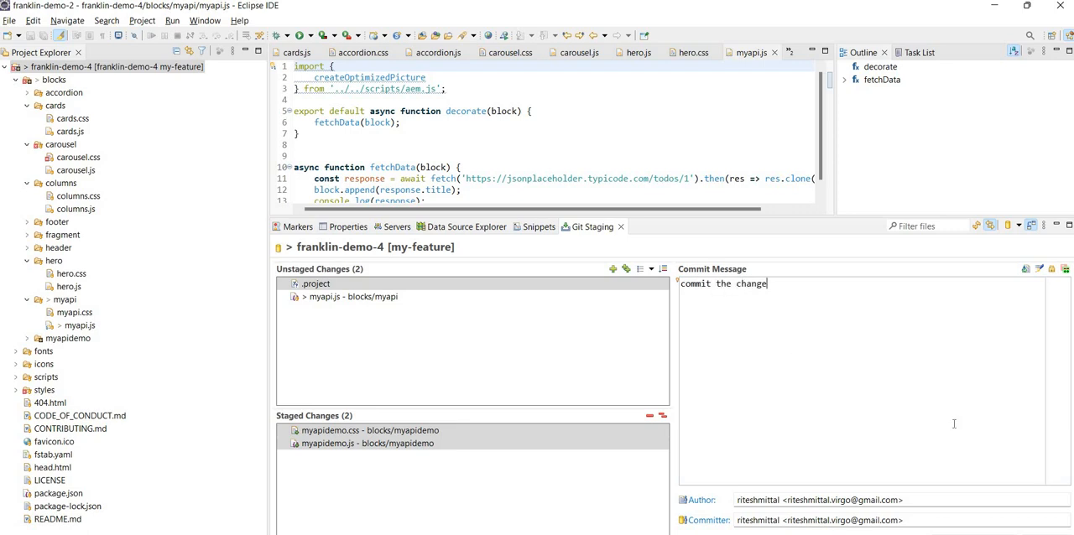
{"action": "type", "text": "s"}
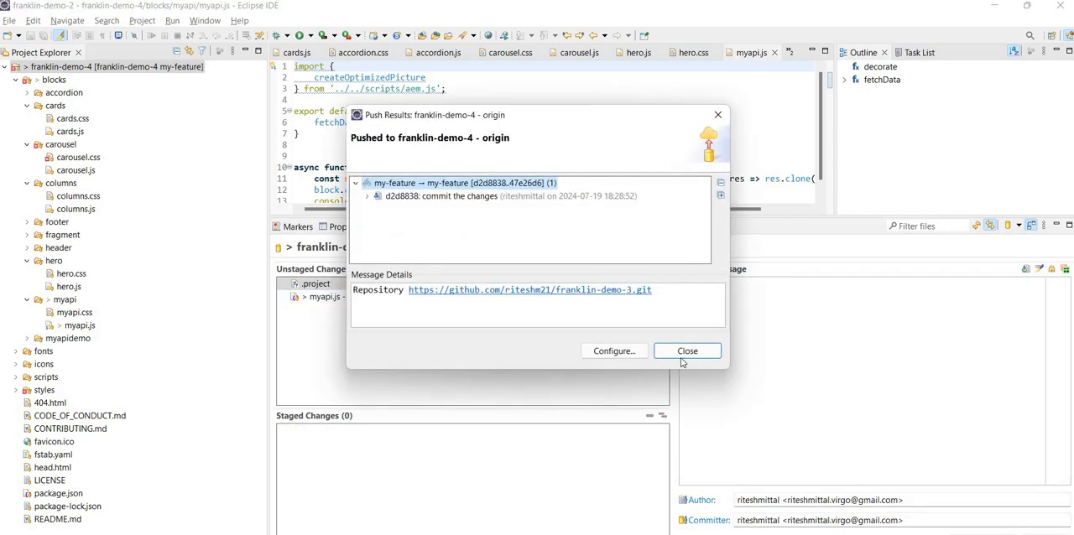
{"action": "left_click", "coordinate": [687, 351]}
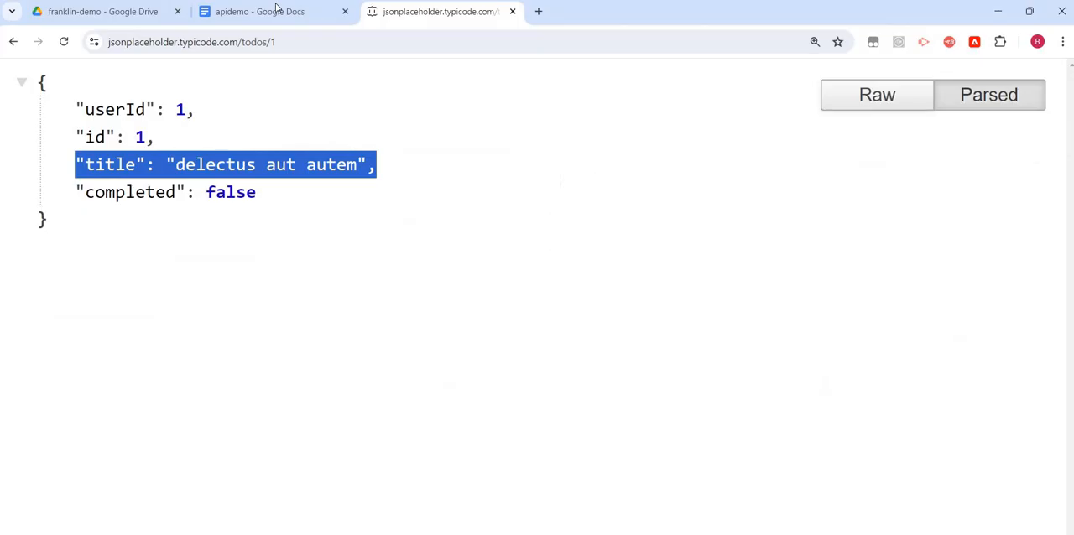
{"action": "left_click", "coordinate": [264, 11]}
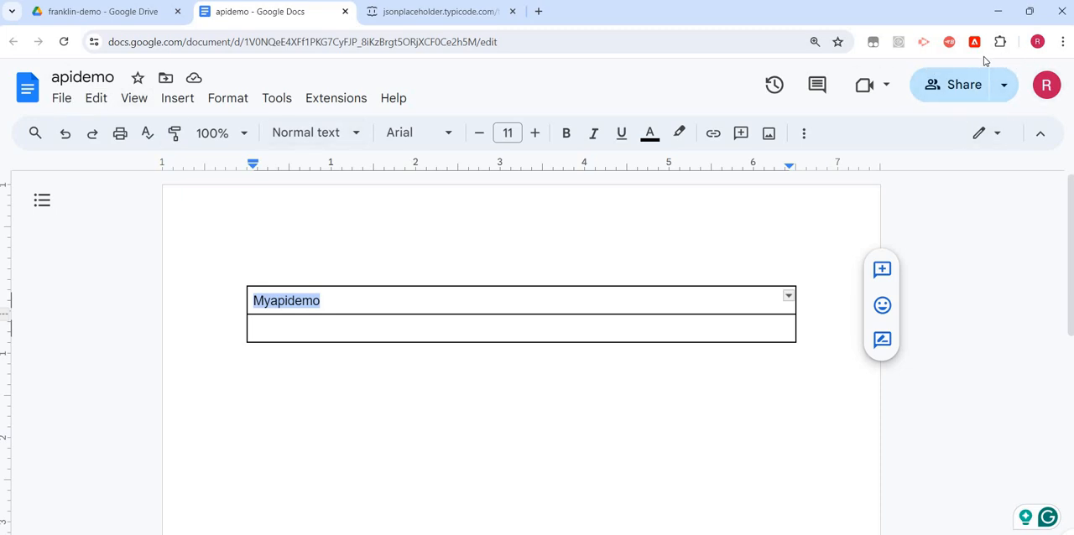
{"action": "mouse_move", "coordinate": [975, 40]}
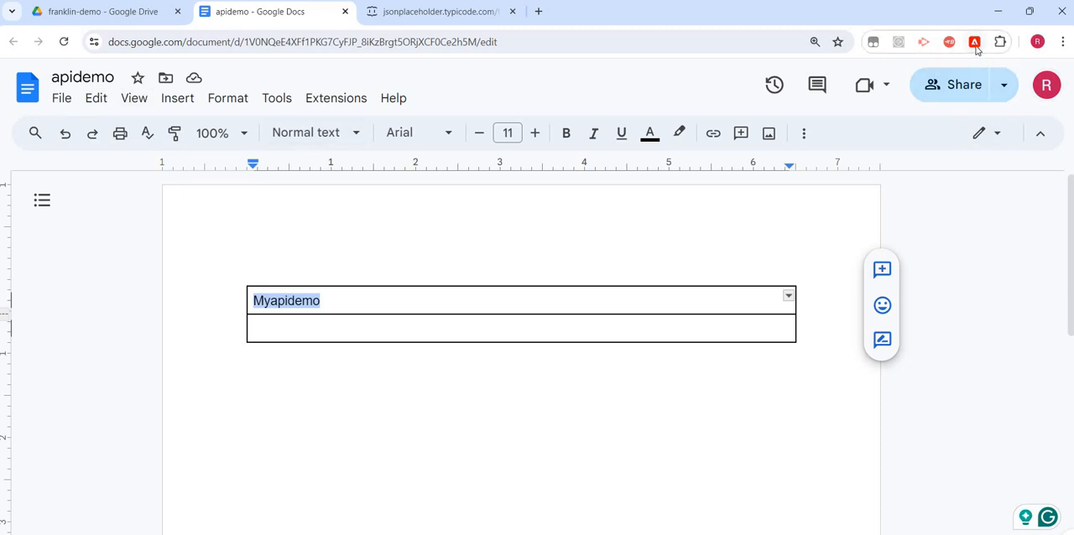
Preview the apidemo document through AEM Sidekick in a new tab
{"action": "left_click", "coordinate": [975, 40]}
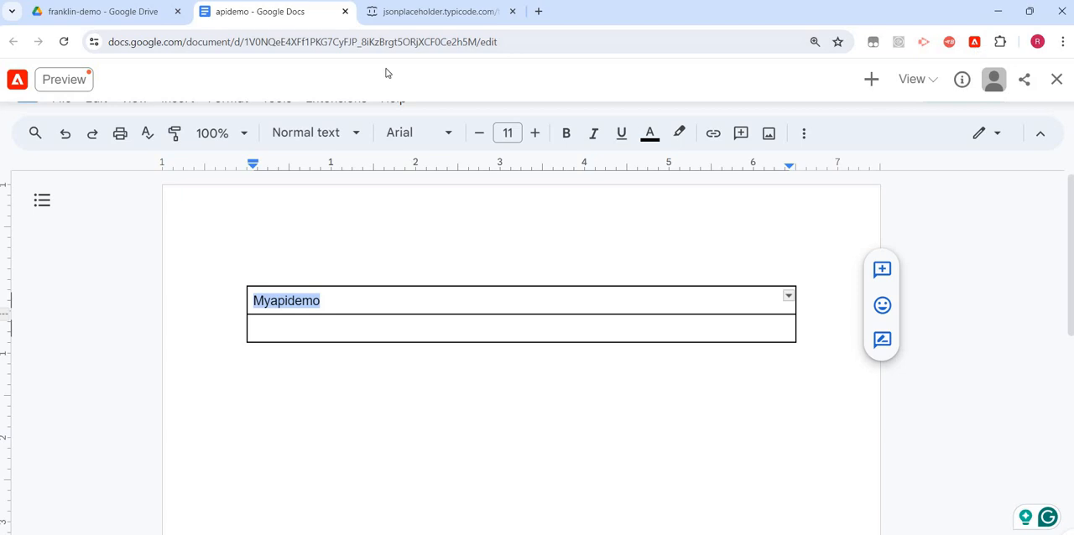
{"action": "mouse_move", "coordinate": [349, 67]}
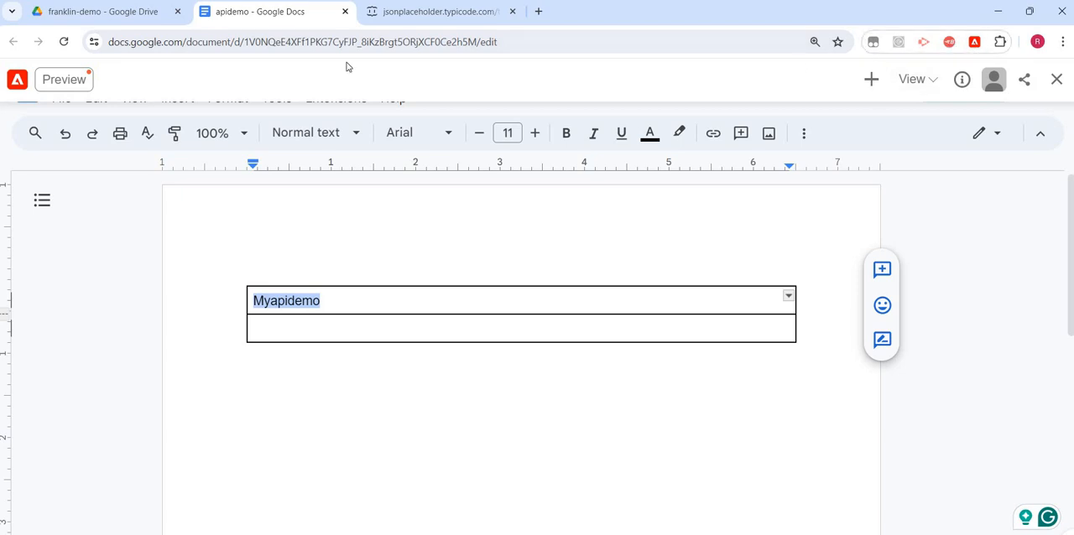
{"action": "left_click", "coordinate": [63, 80]}
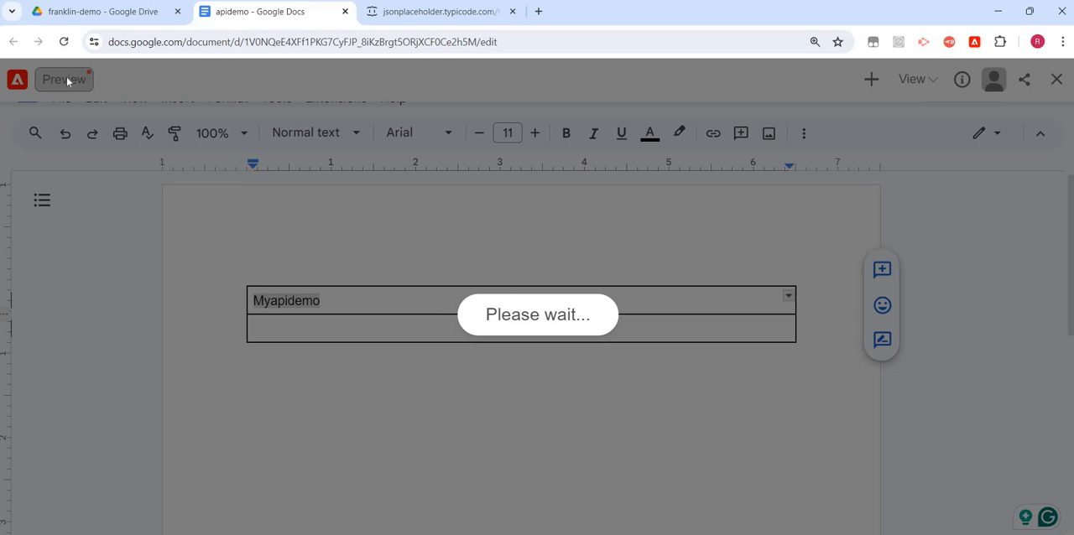
{"action": "left_click", "coordinate": [64, 79]}
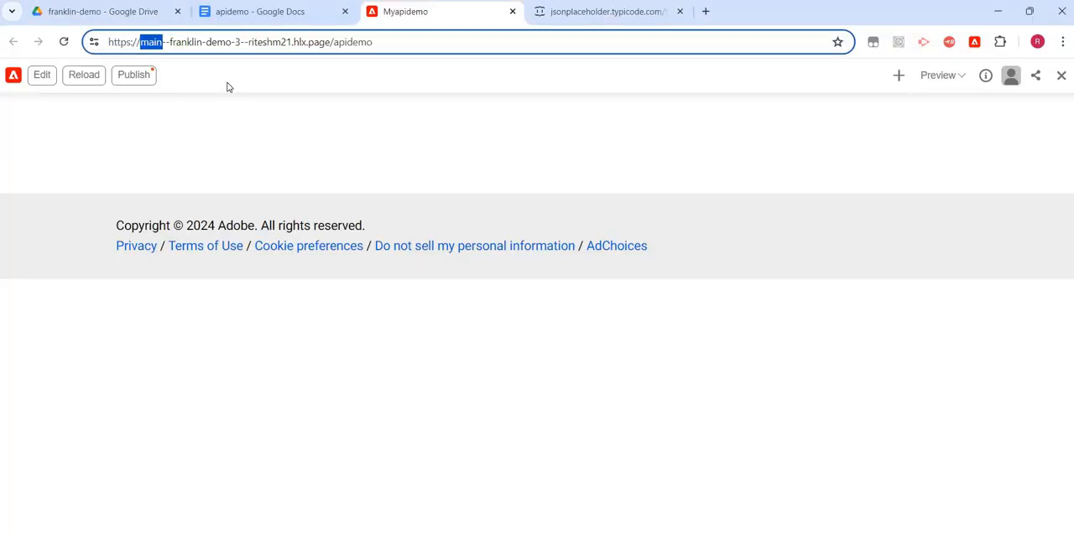
Load the my-feature branch preview showing 'delectus aut autem', then view the JSON response
{"action": "type", "text": "my-feat"}
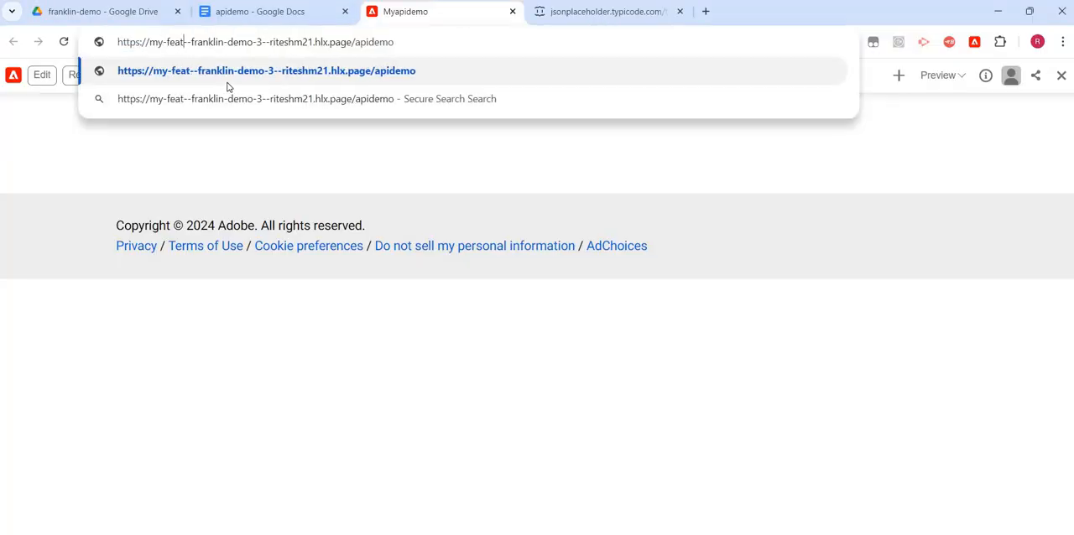
{"action": "type", "text": "ure"}
{"action": "key", "text": "Enter"}
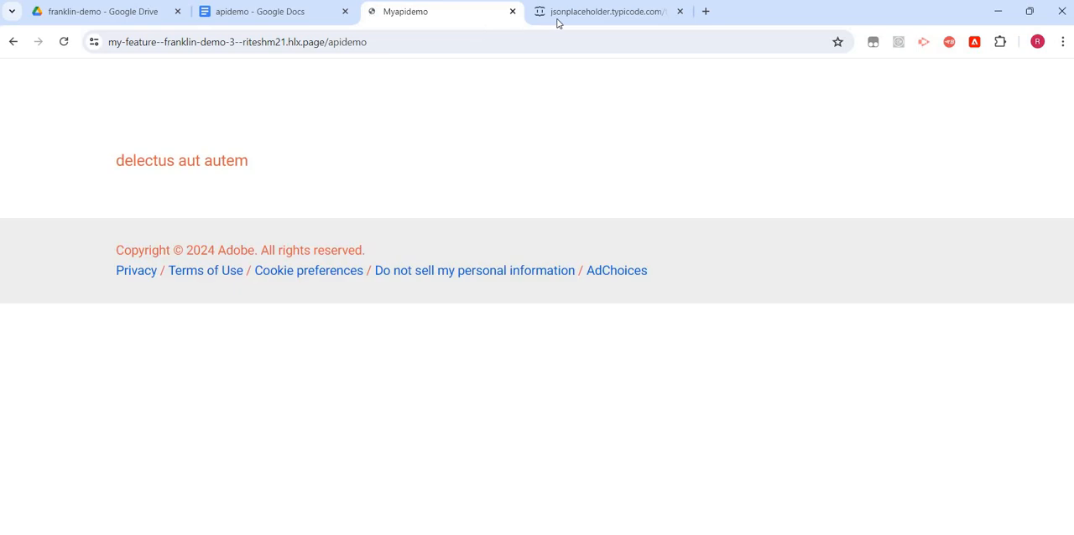
{"action": "left_click", "coordinate": [605, 13]}
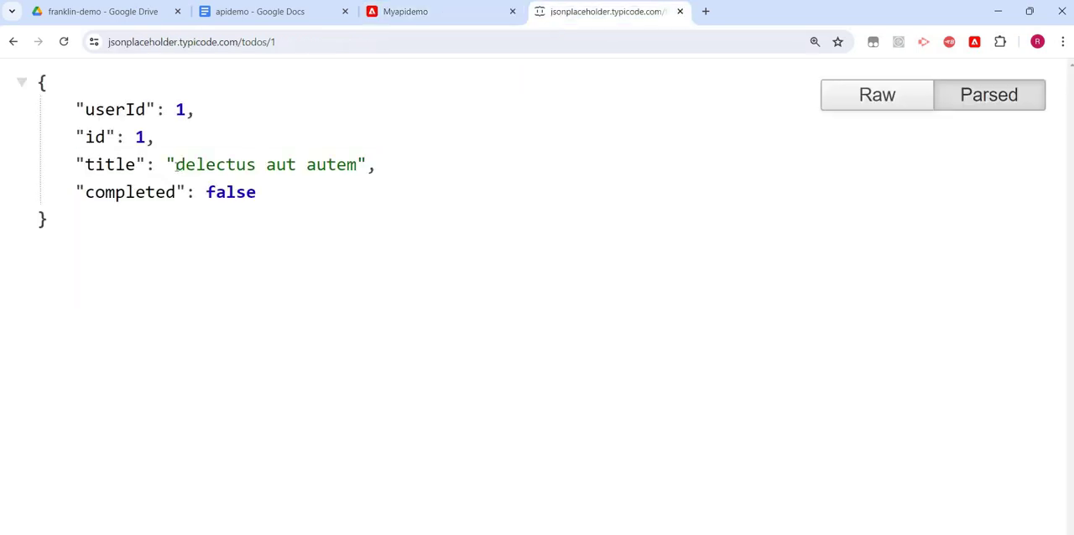
Highlight the JSON title 'delectus aut autem' to match it against the preview text
{"action": "left_click_drag", "start_coordinate": [175, 165], "coordinate": [356, 164]}
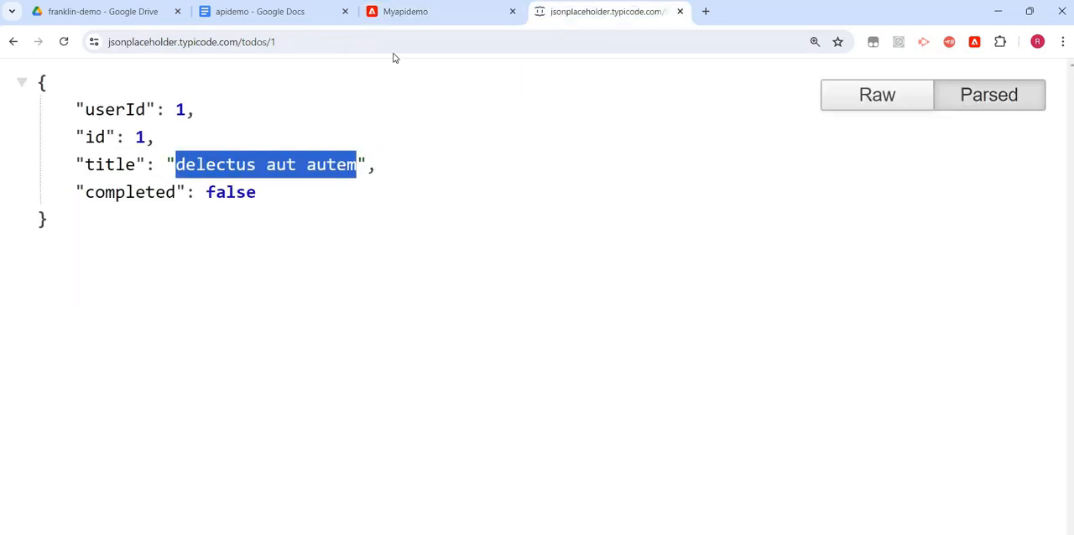
{"action": "left_click", "coordinate": [430, 11]}
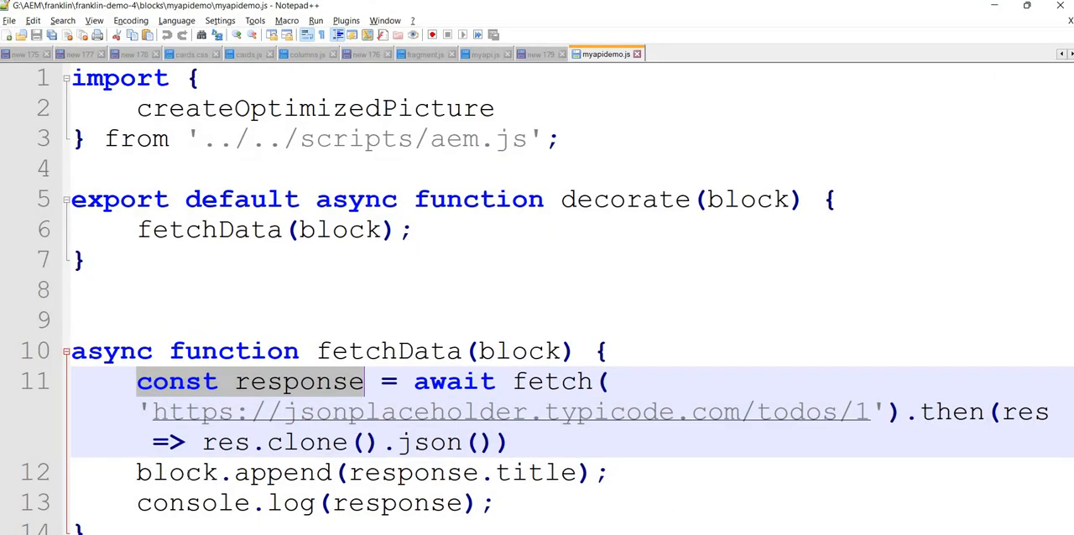
{"action": "double_click", "coordinate": [173, 473]}
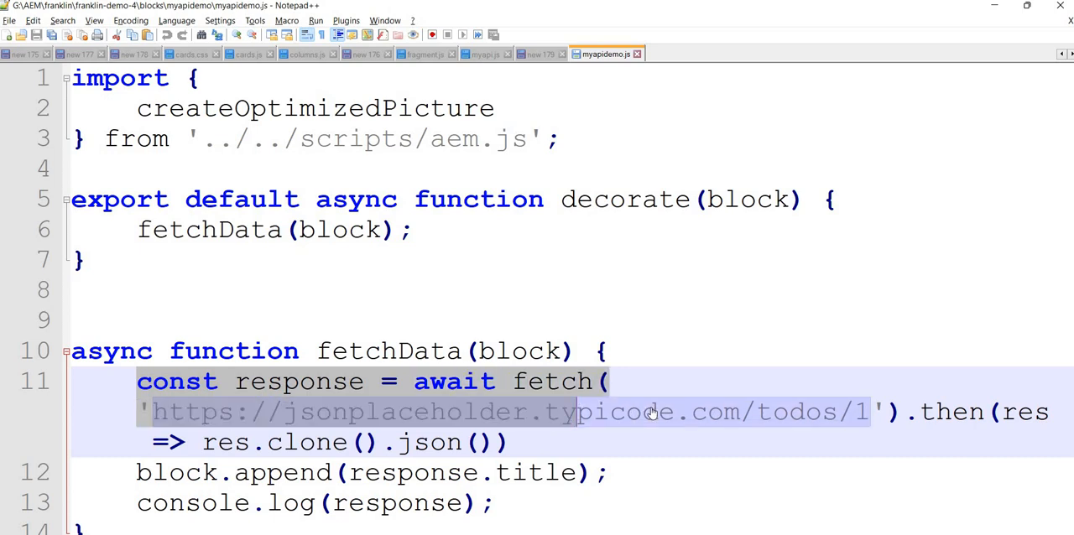
{"action": "mouse_move", "coordinate": [870, 395]}
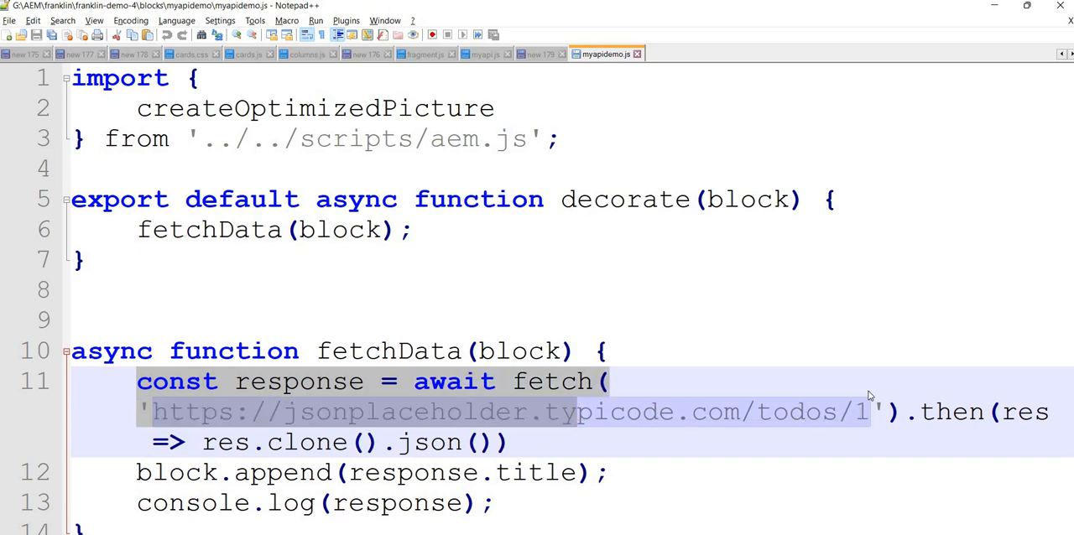